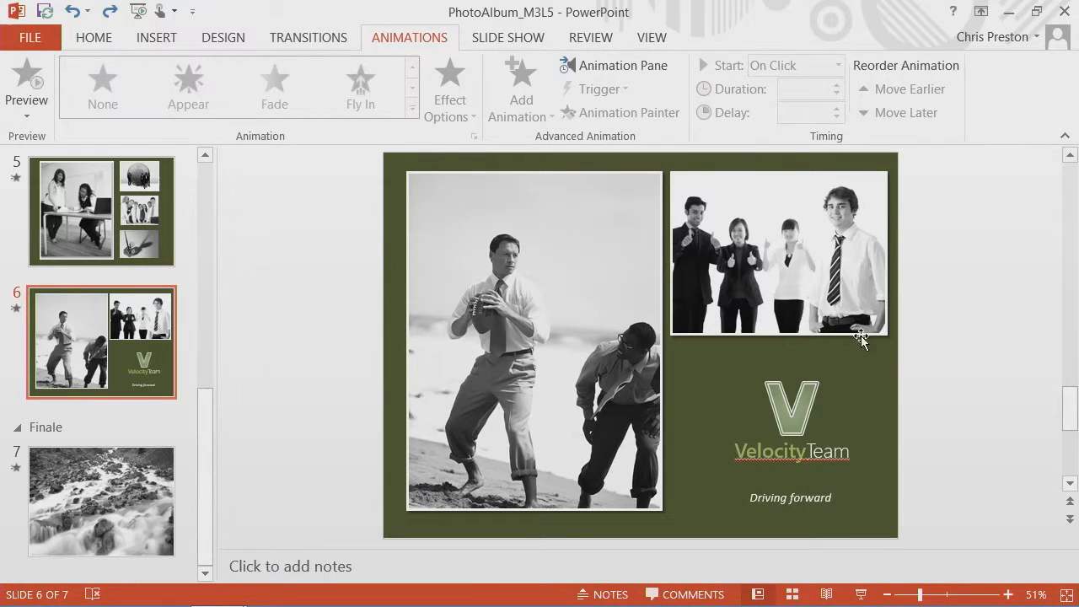
pyautogui.moveTo(839, 373)
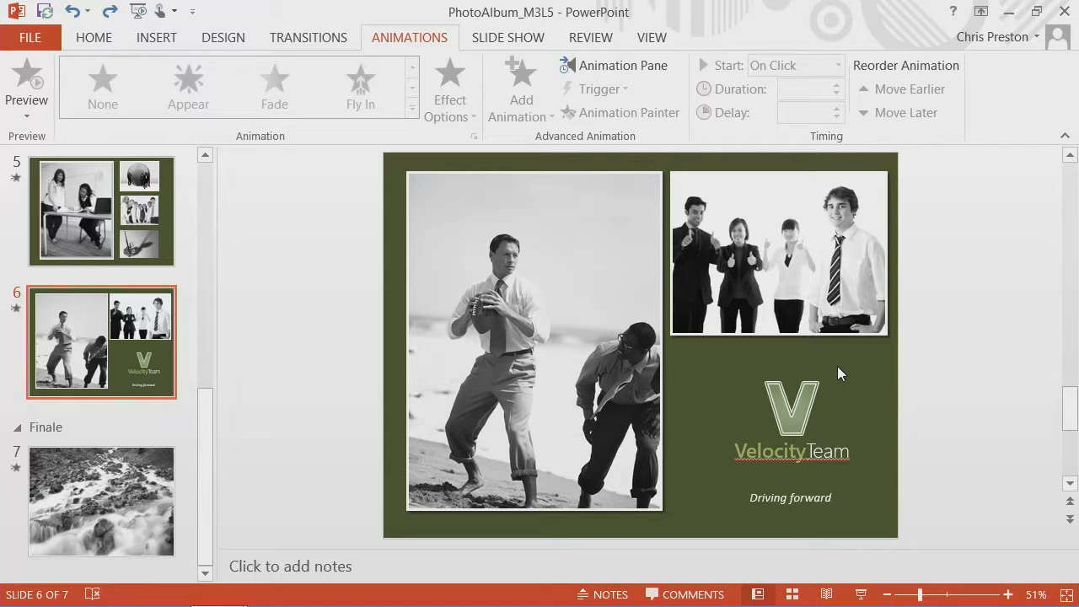
pyautogui.moveTo(856, 445)
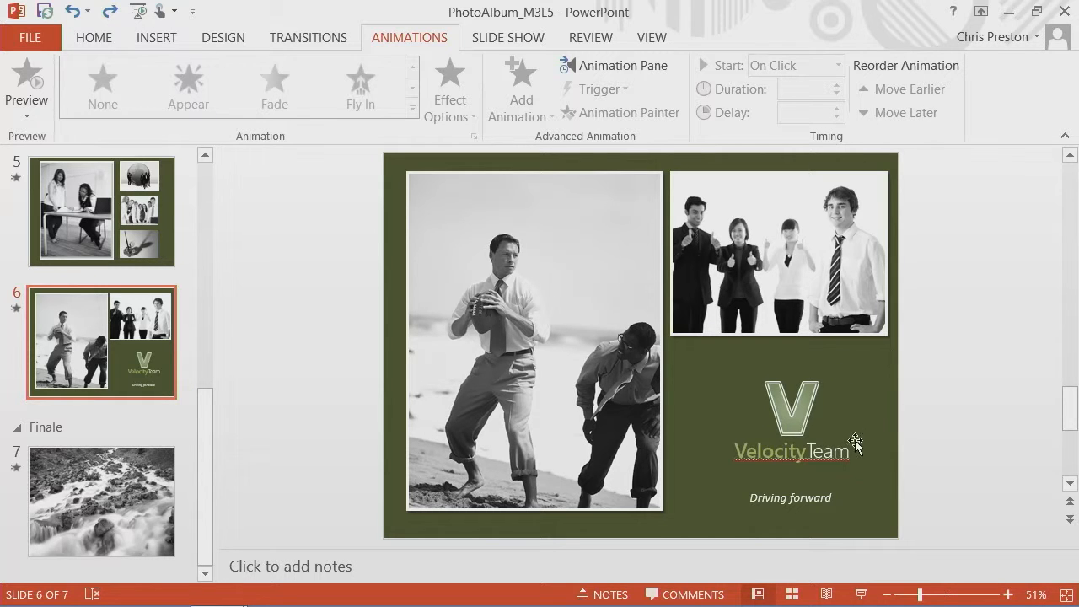
pyautogui.moveTo(892, 469)
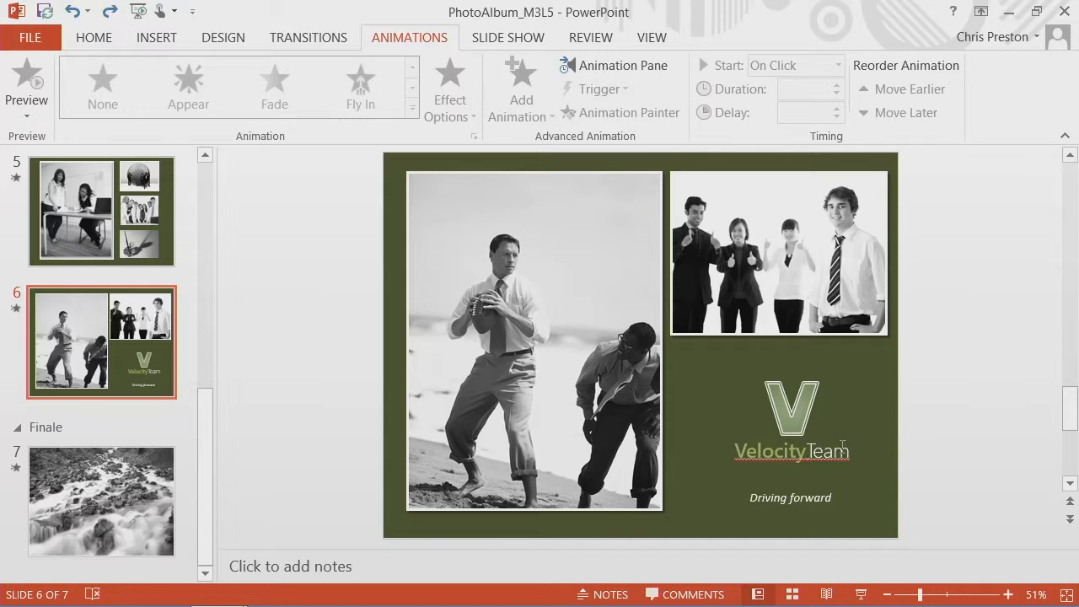
# Give the VelocityTeam text box a Fly In entrance animation coming from the left
pyautogui.click(790, 451)
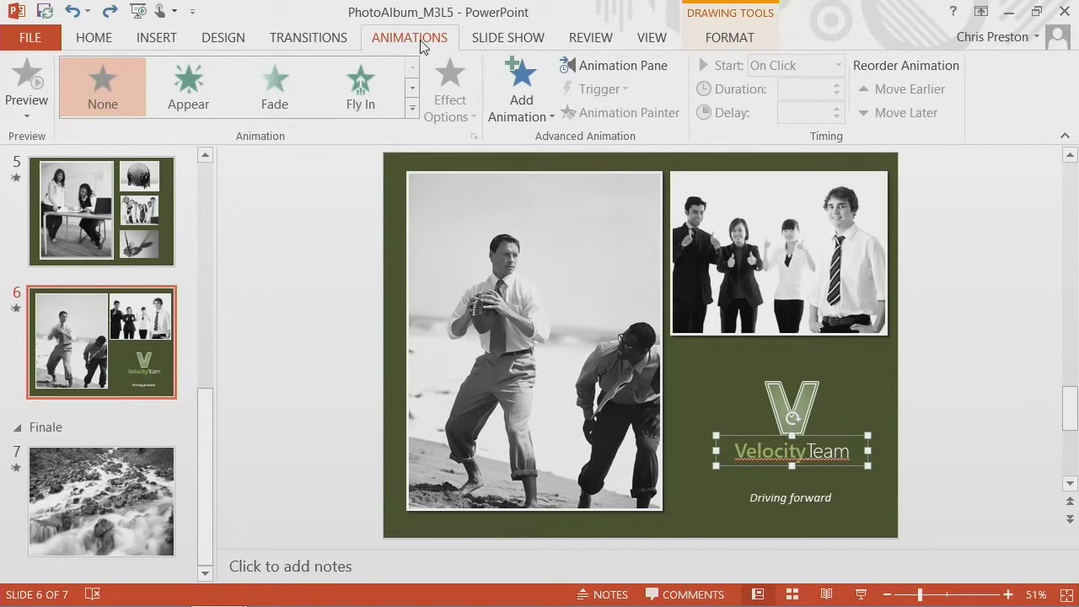
pyautogui.moveTo(360, 86)
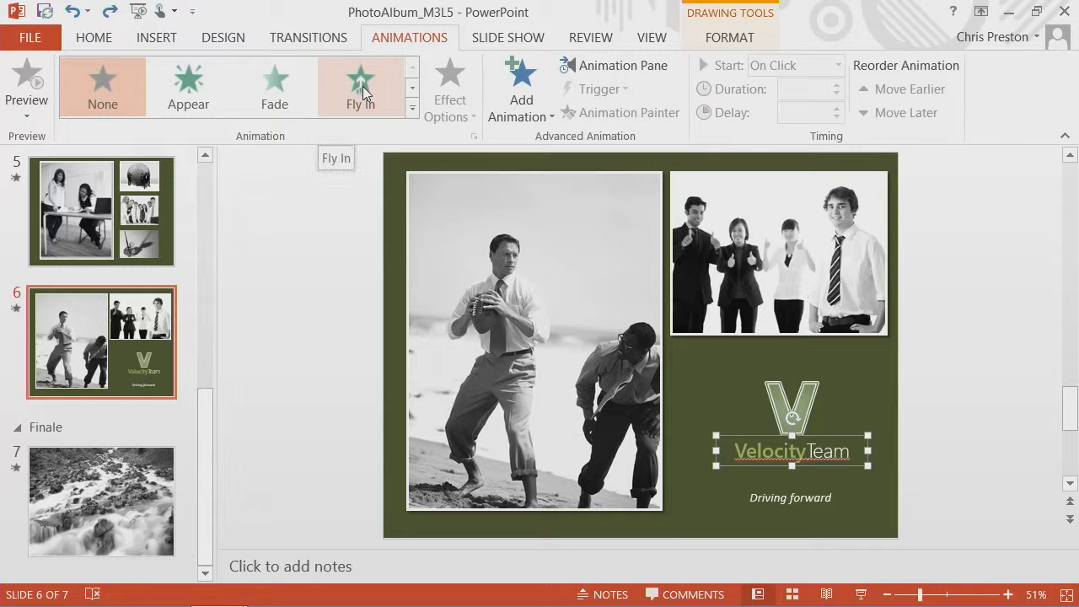
pyautogui.click(361, 87)
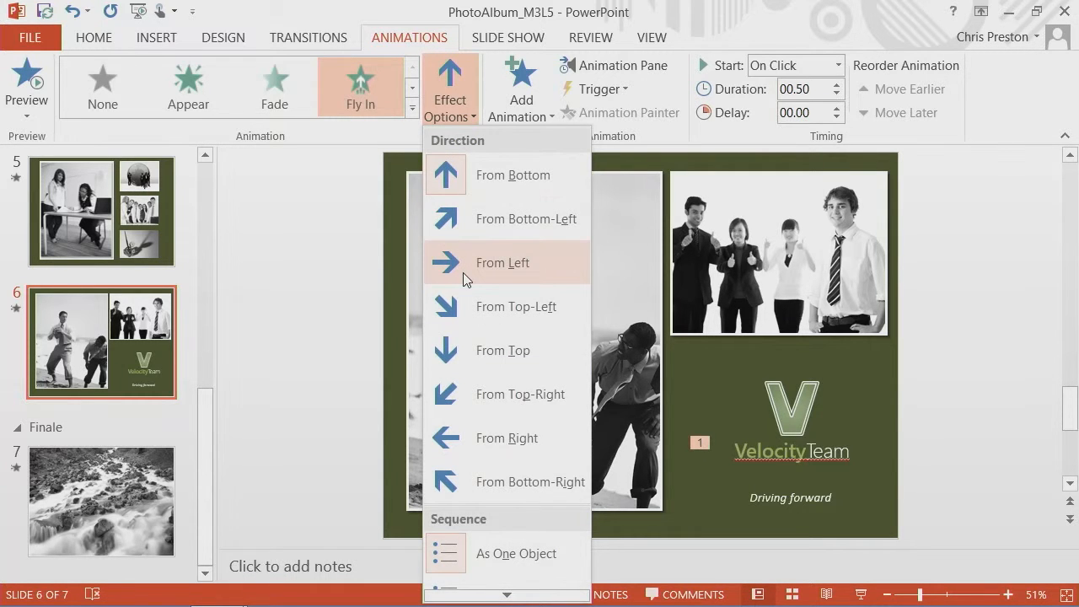
pyautogui.click(501, 262)
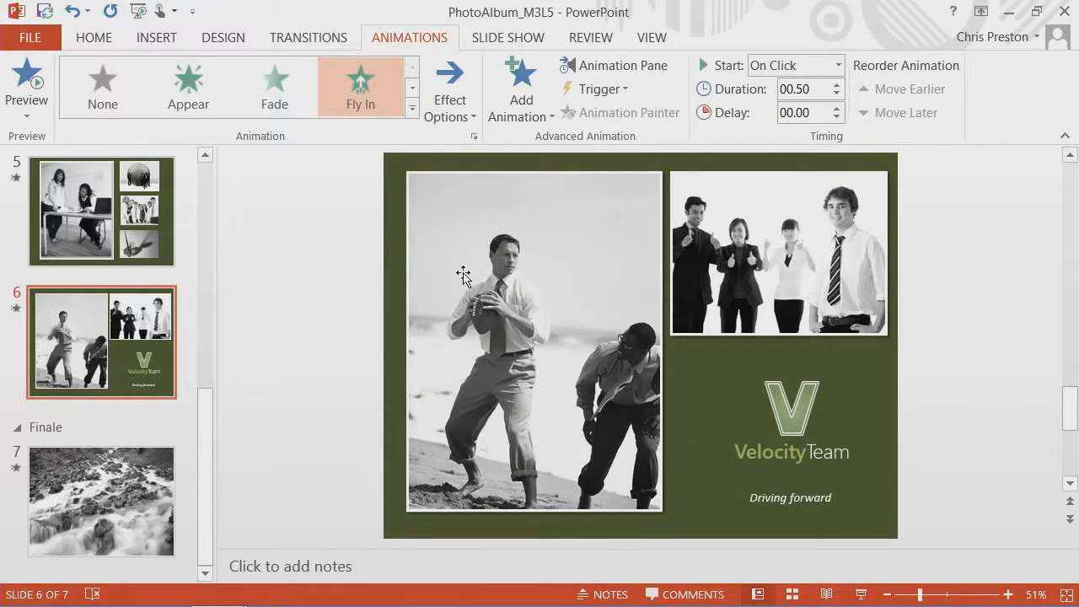
pyautogui.click(792, 449)
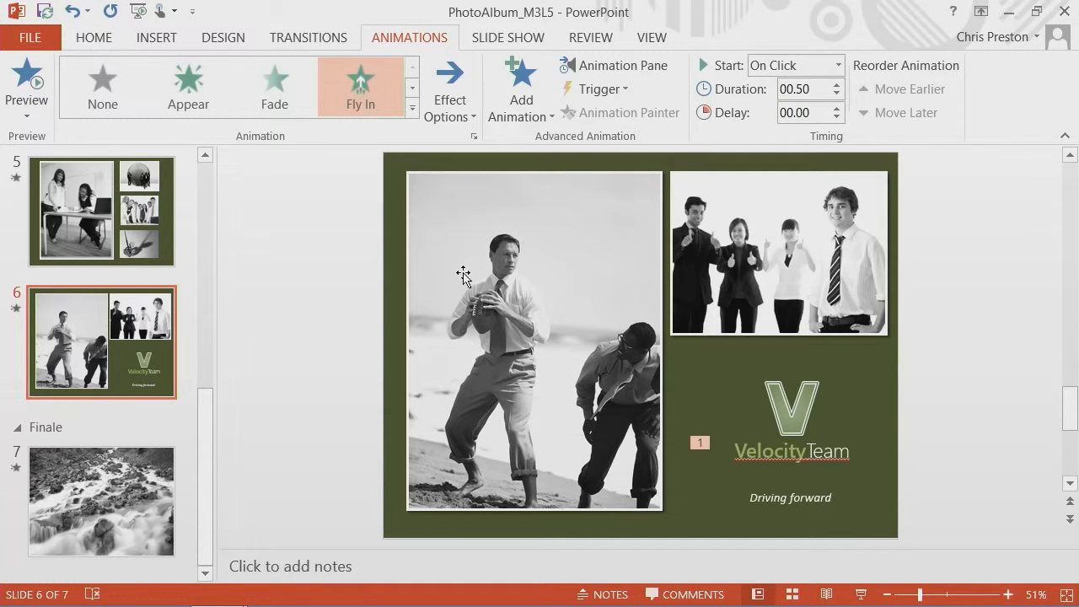
# Apply the Turns motion path from the expanded Animation gallery to the team photo
pyautogui.click(778, 253)
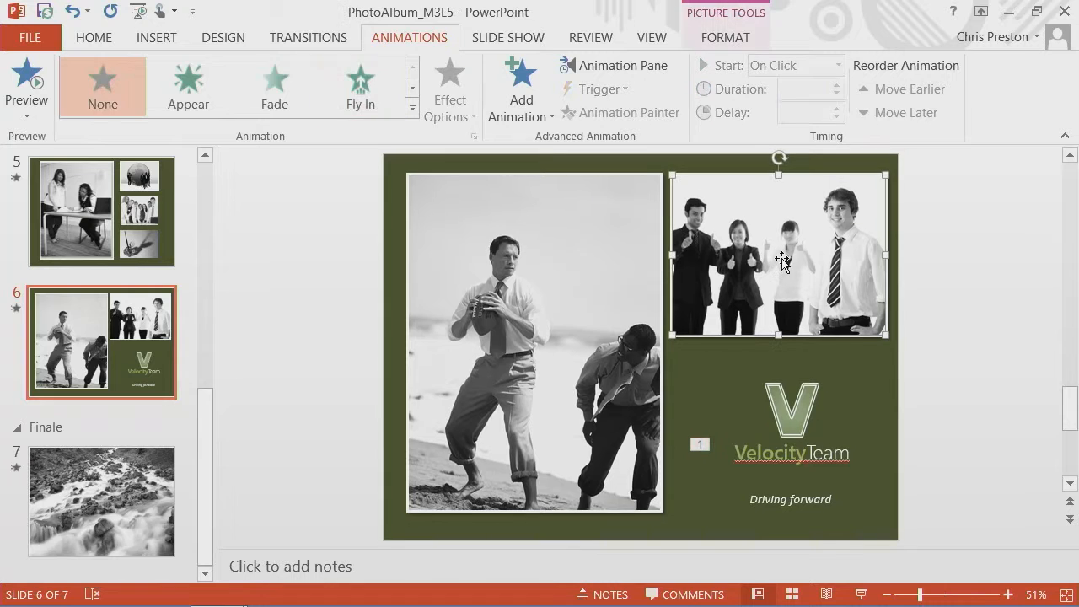
pyautogui.moveTo(788, 255)
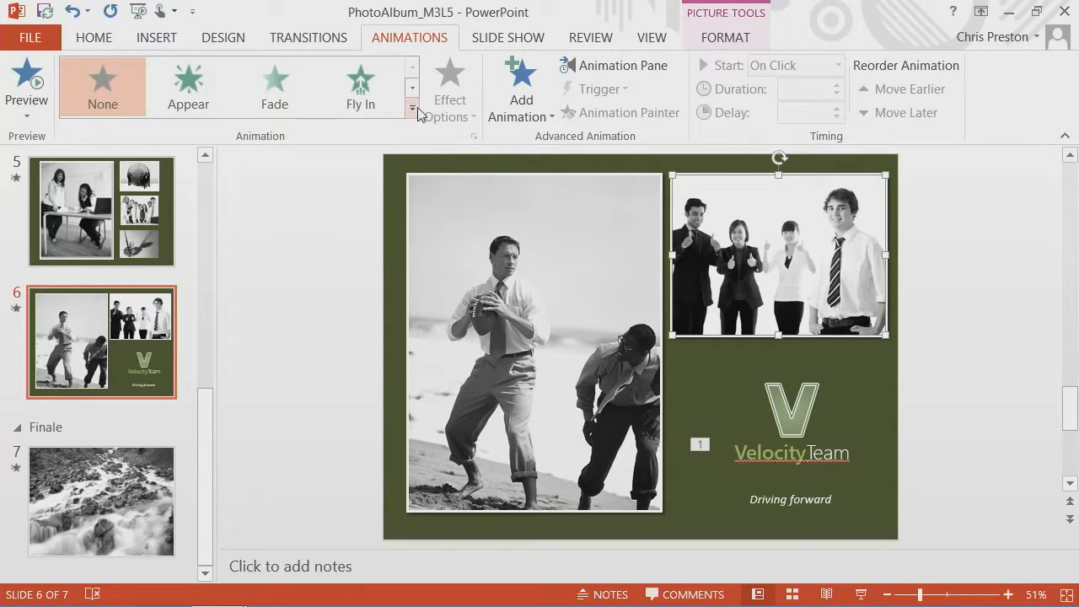
pyautogui.click(412, 112)
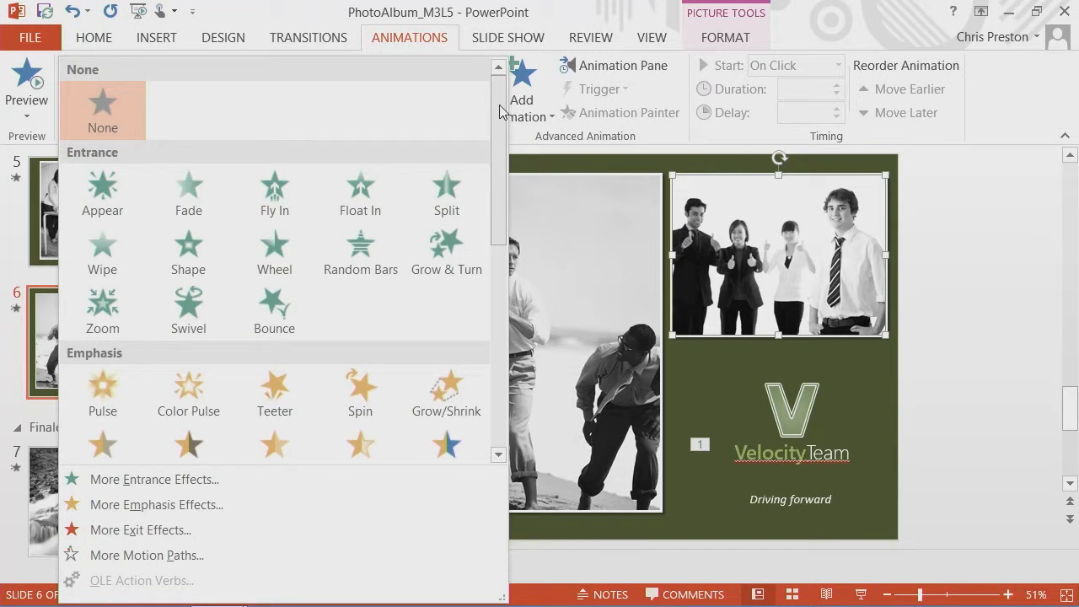
pyautogui.scroll(-3)
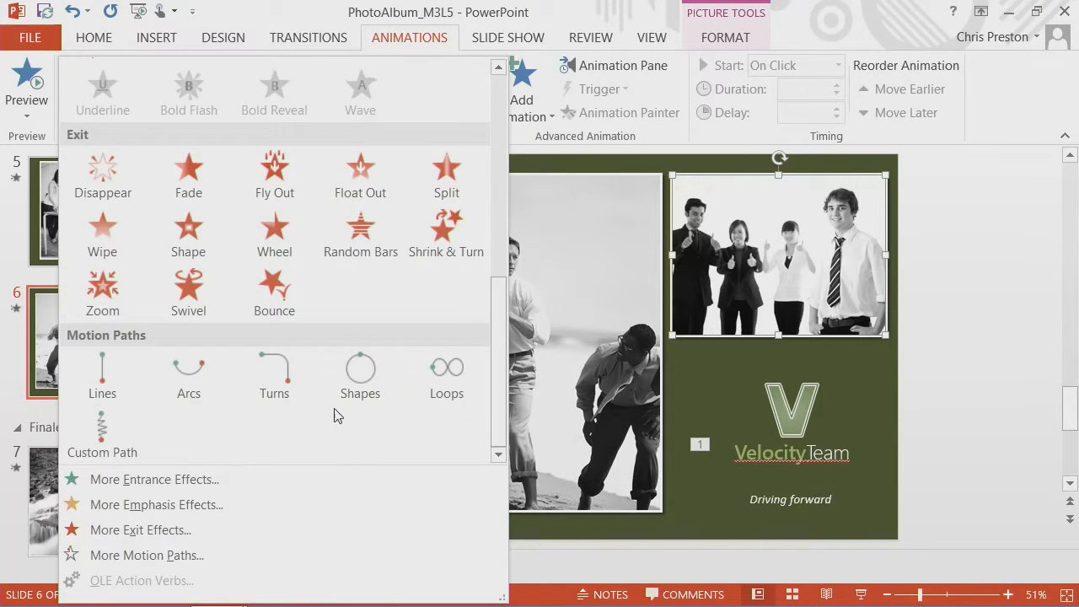
pyautogui.moveTo(273, 375)
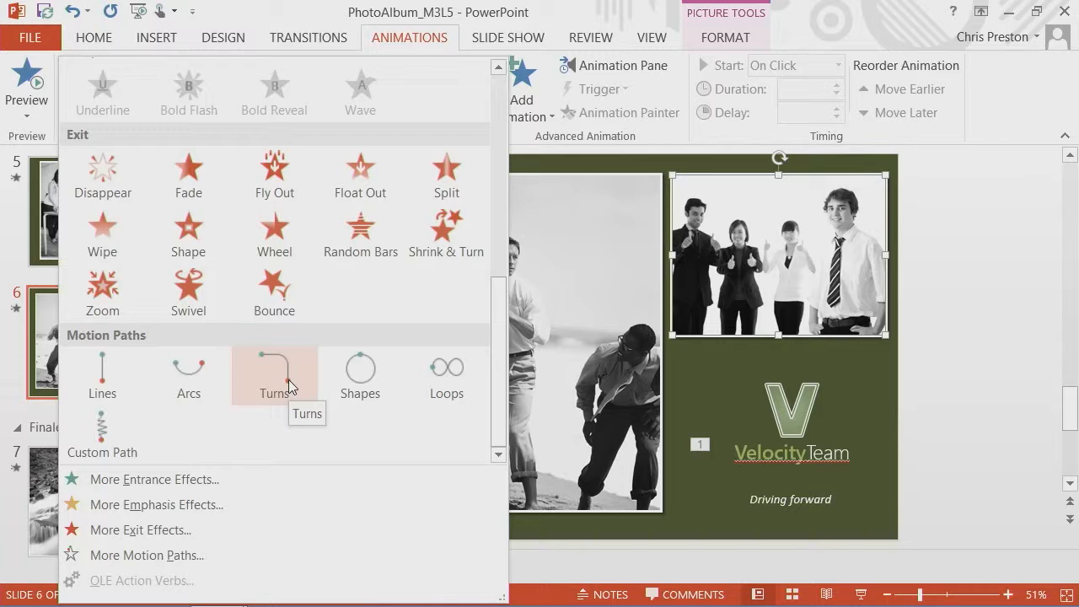
pyautogui.click(274, 375)
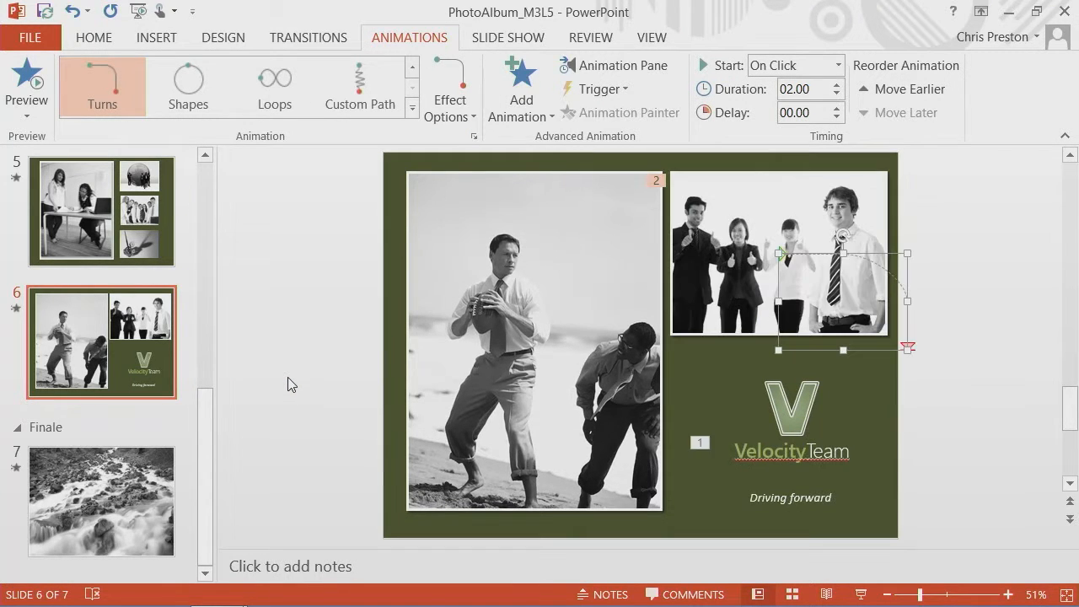
pyautogui.moveTo(764, 309)
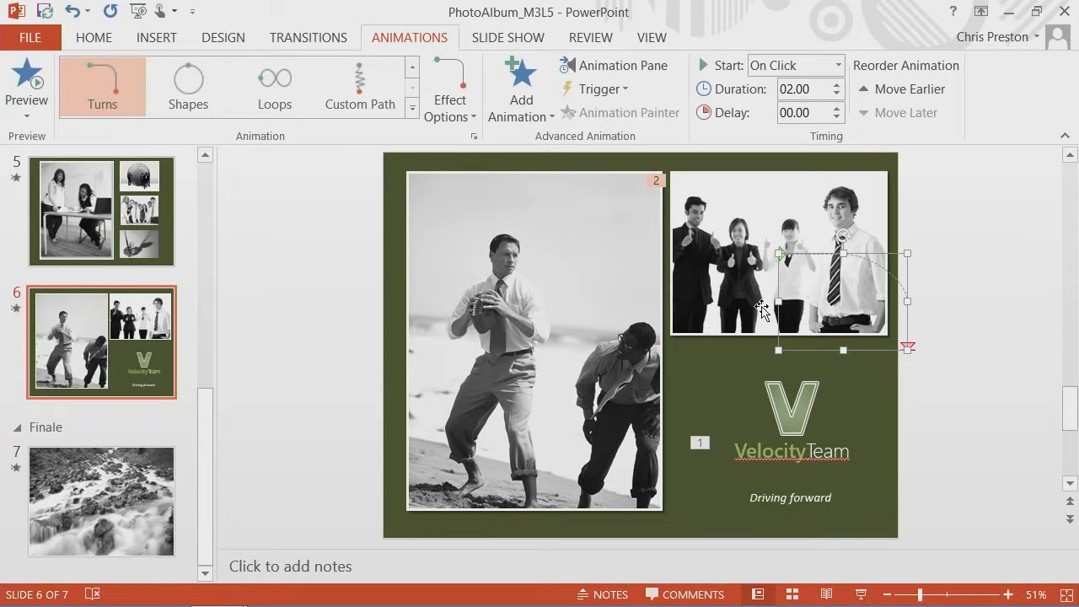
pyautogui.moveTo(780, 254)
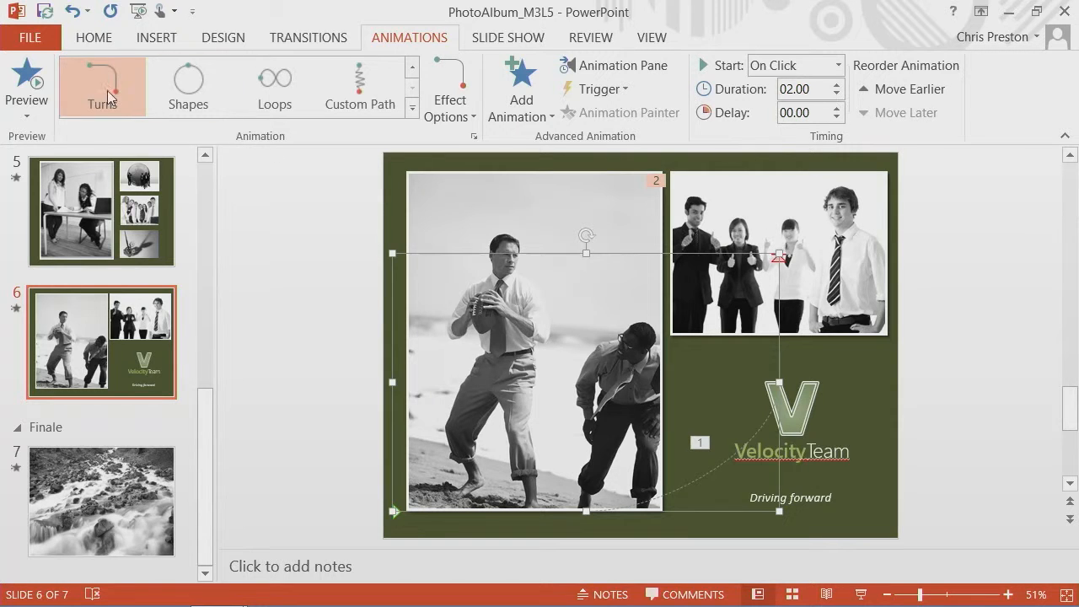
pyautogui.click(26, 75)
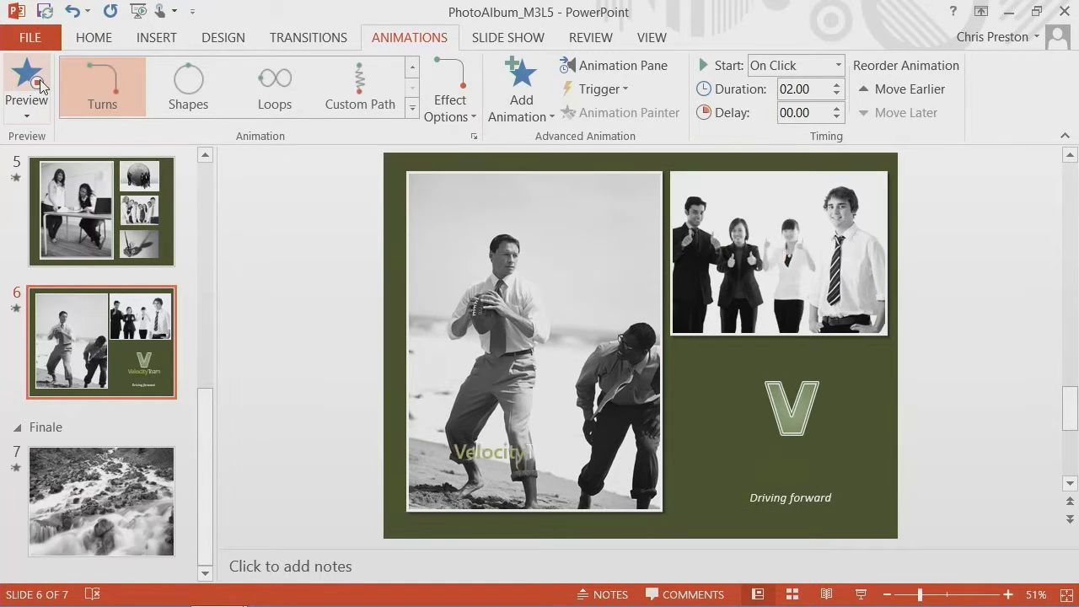
pyautogui.click(26, 76)
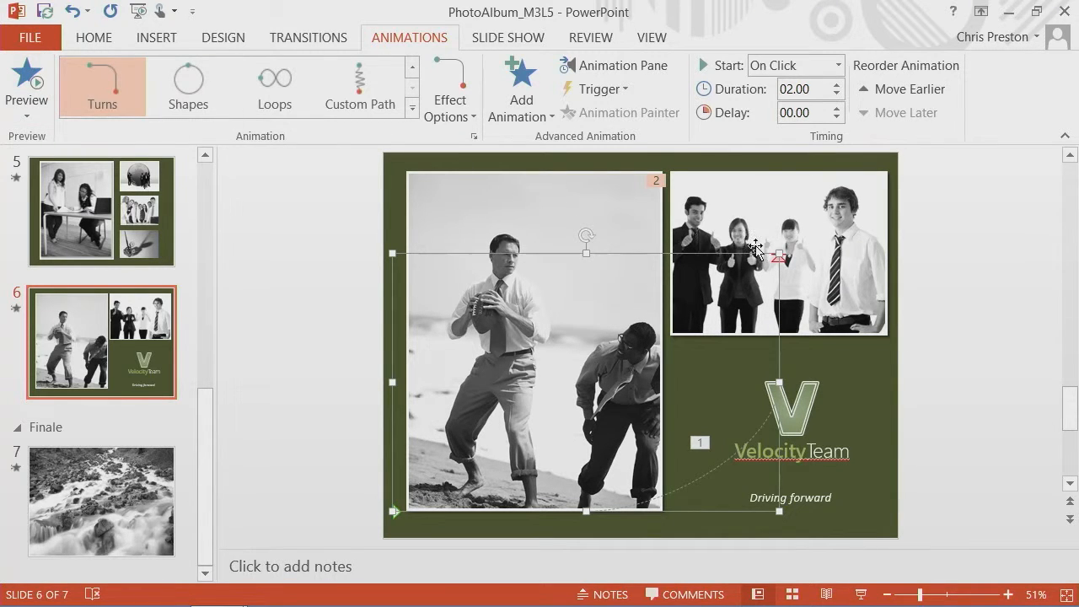
pyautogui.moveTo(763, 232)
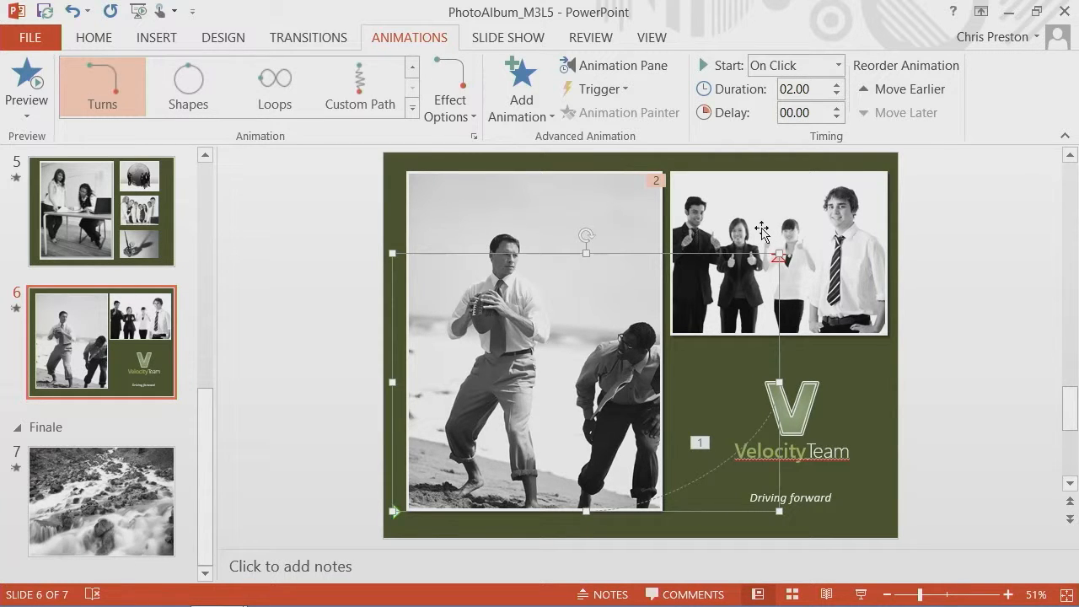
pyautogui.moveTo(760, 229)
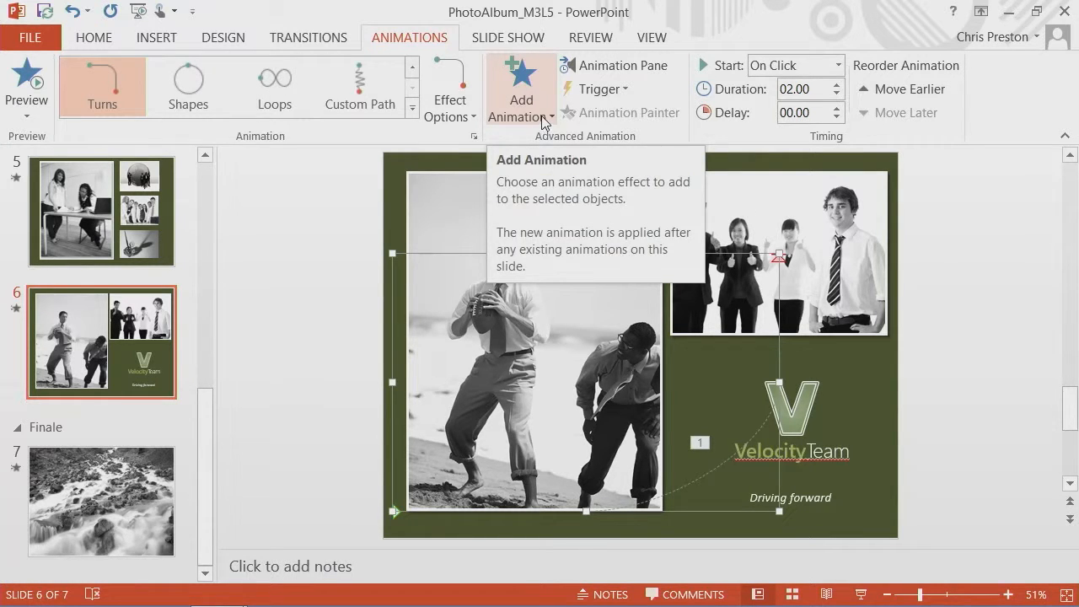
pyautogui.moveTo(412, 110)
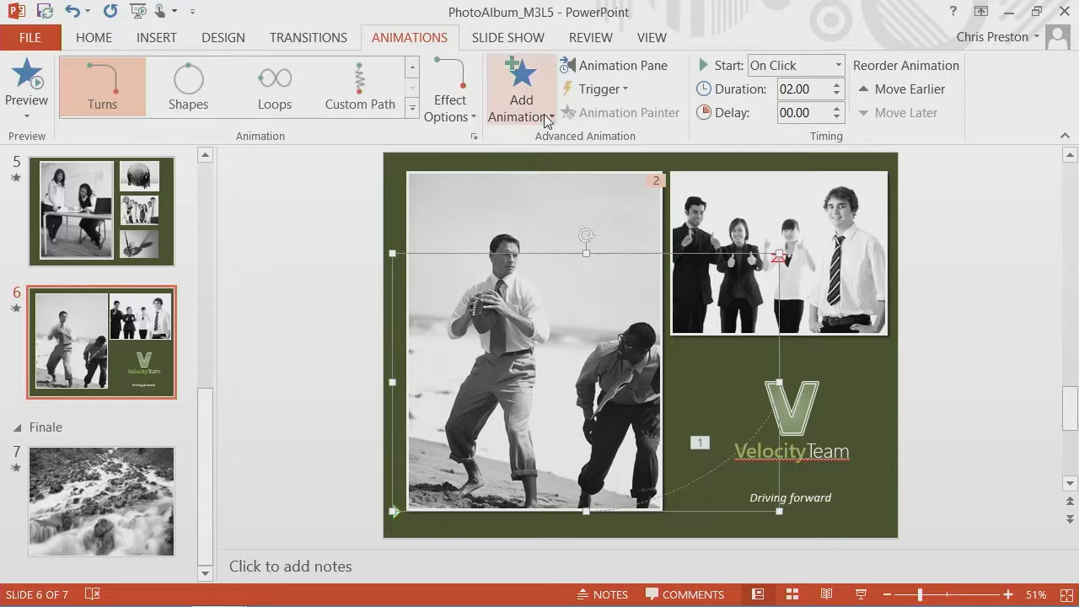
# Add a Fade entrance to the team photo, preview slide 6, and show the Animation Pane
pyautogui.click(522, 88)
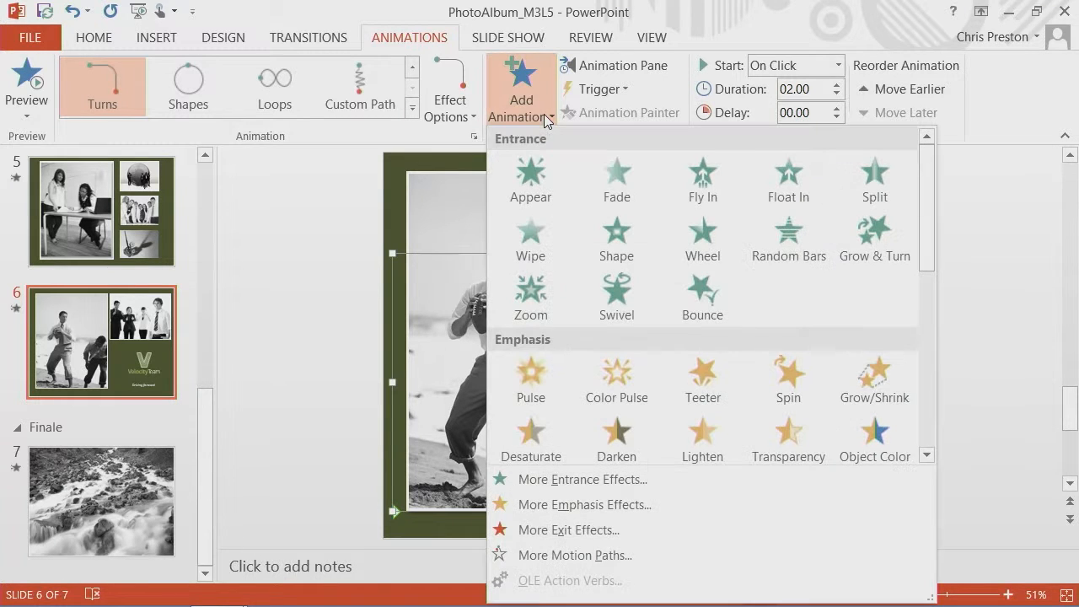
pyautogui.click(617, 181)
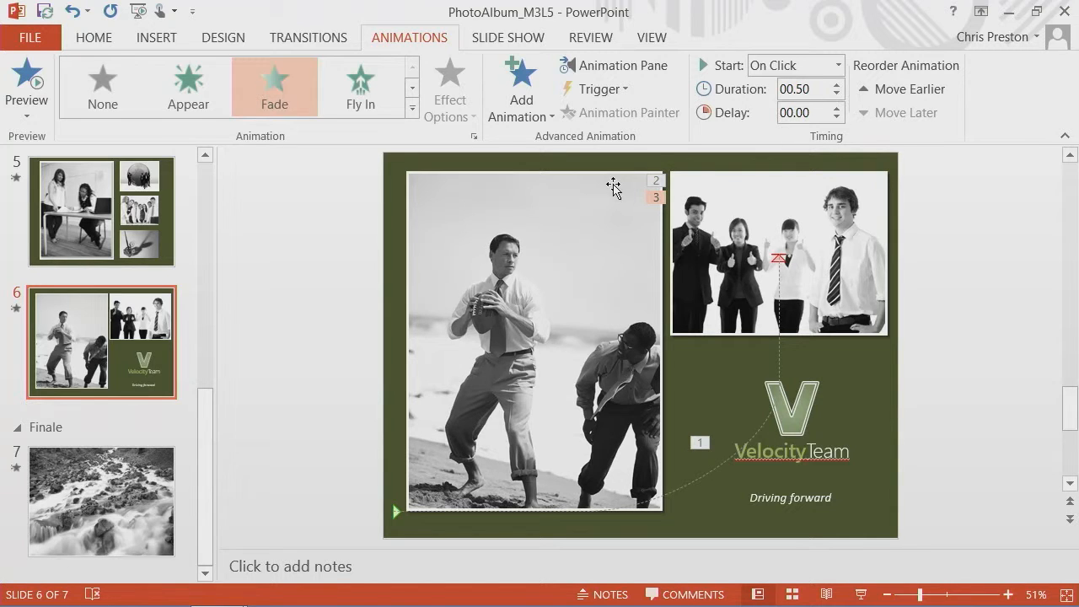
pyautogui.moveTo(774, 236)
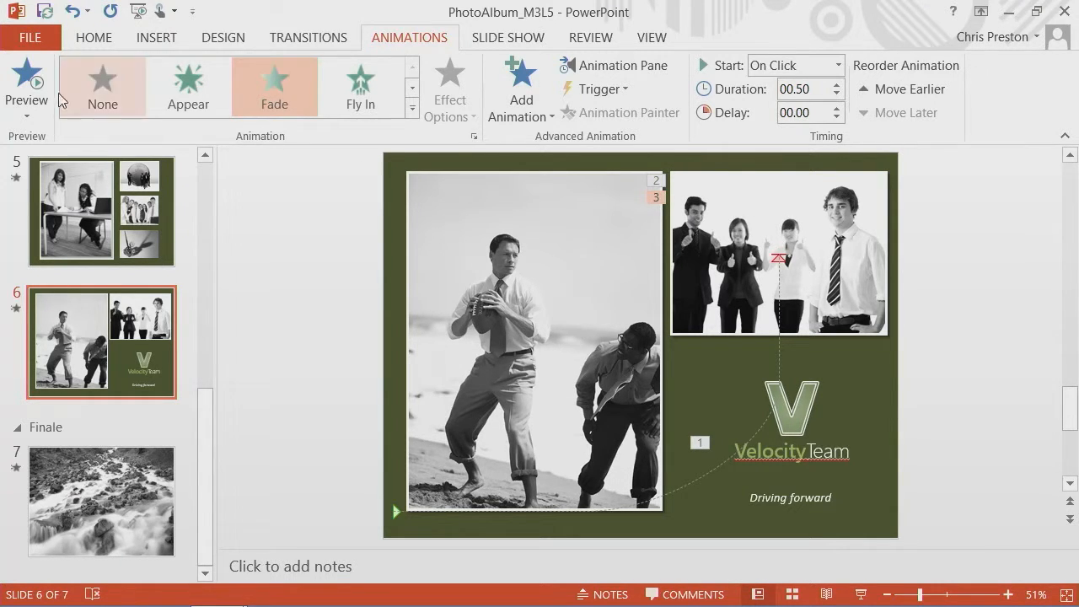
pyautogui.click(26, 84)
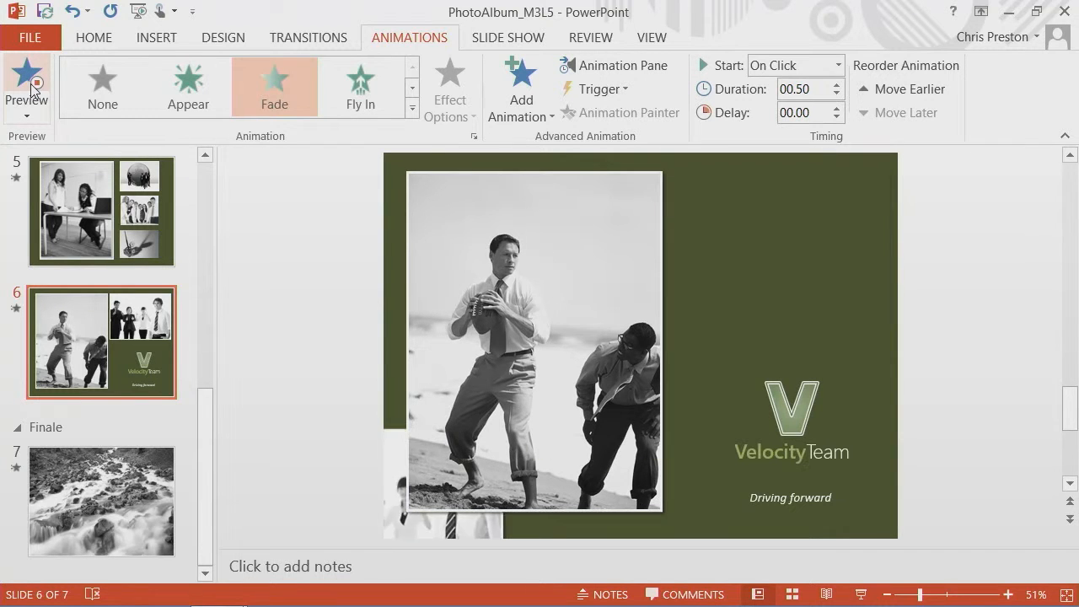
pyautogui.click(27, 84)
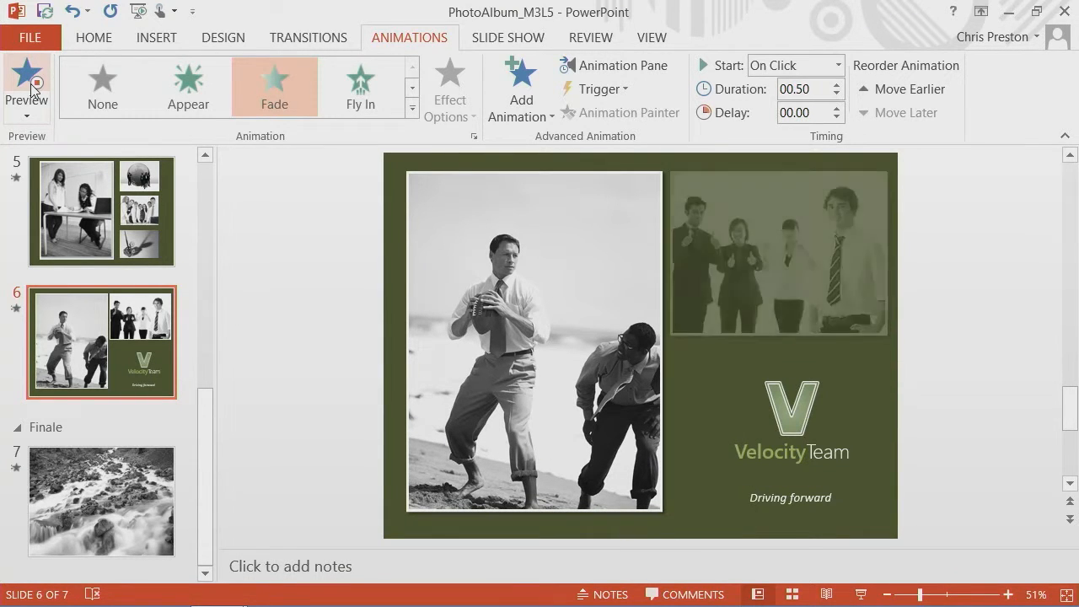
pyautogui.click(26, 81)
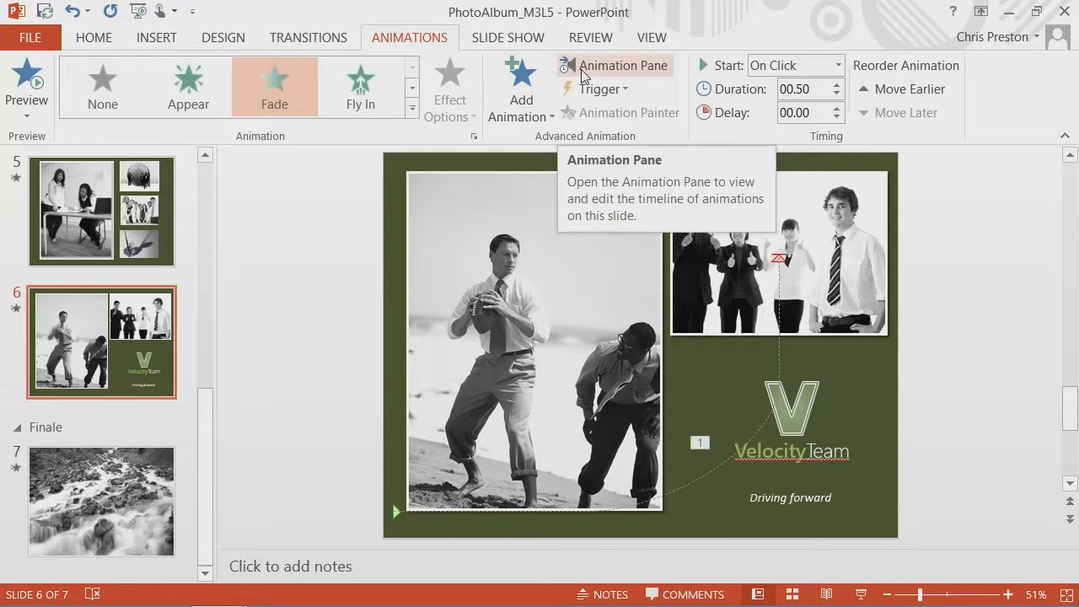
pyautogui.click(623, 64)
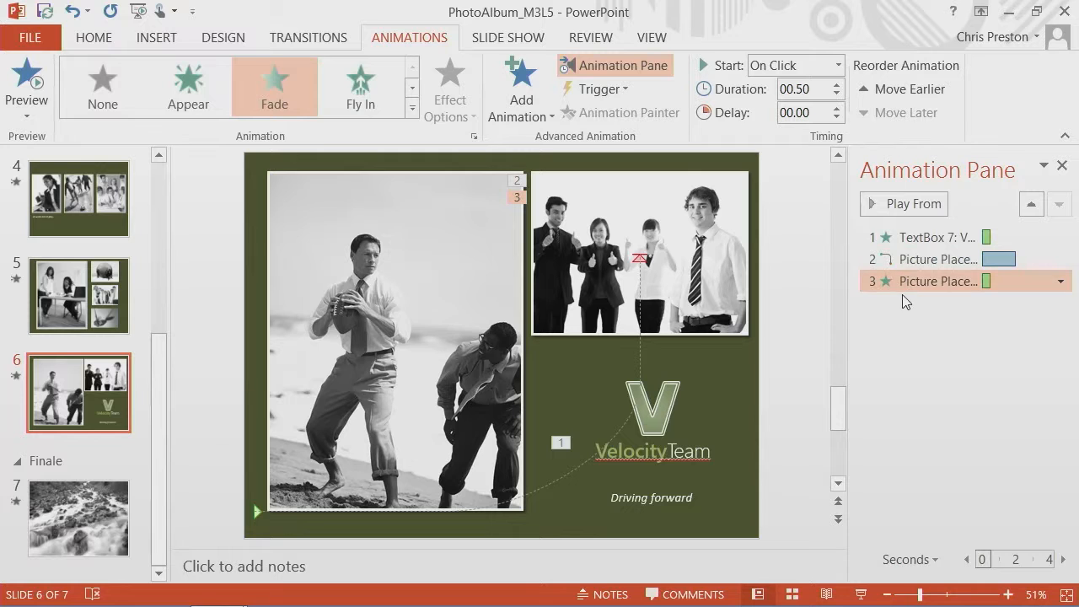
pyautogui.moveTo(928, 237)
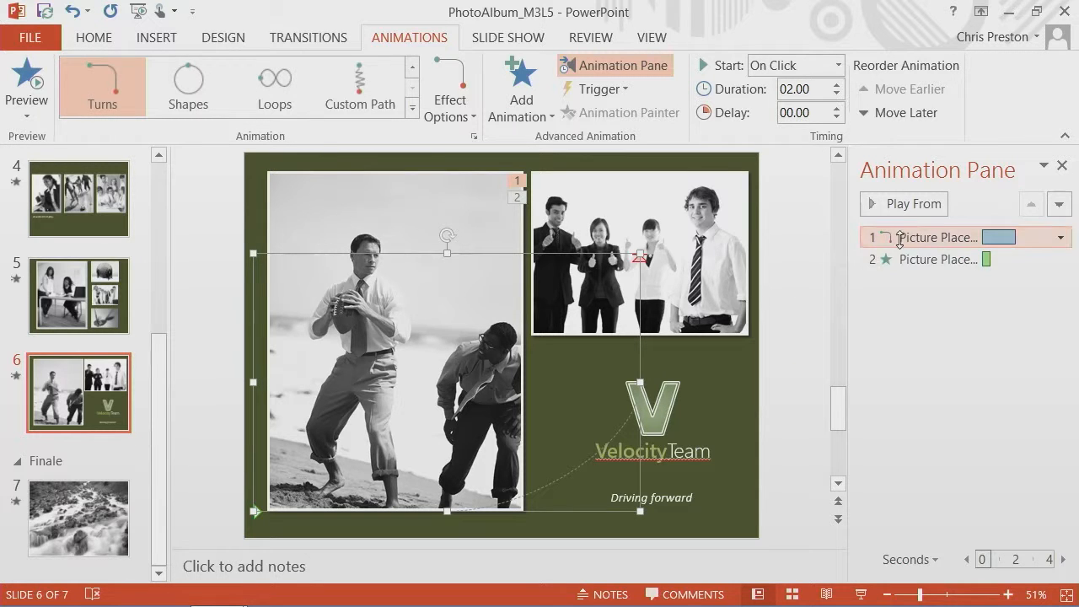
pyautogui.moveTo(886, 256)
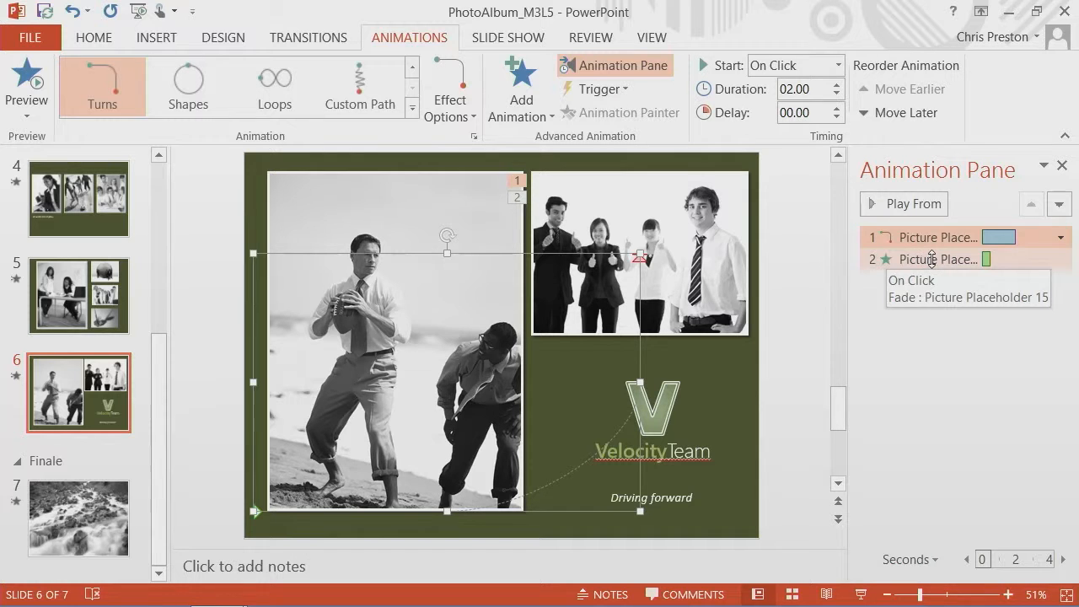
pyautogui.moveTo(928, 237)
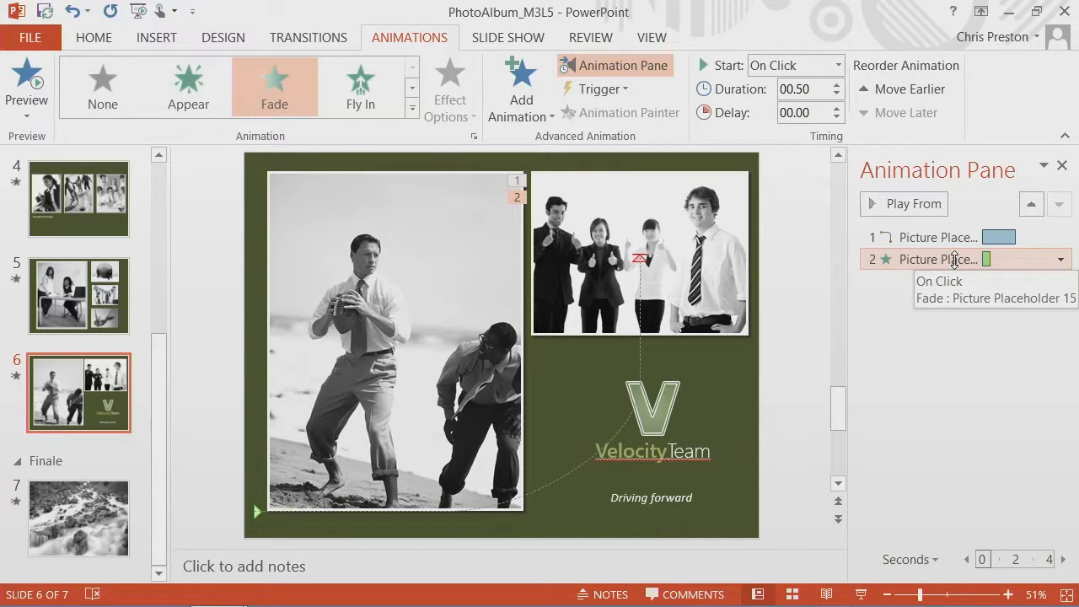
# Open the timing dropdown on the photo's Fade entry in the Animation Pane
pyautogui.click(1061, 258)
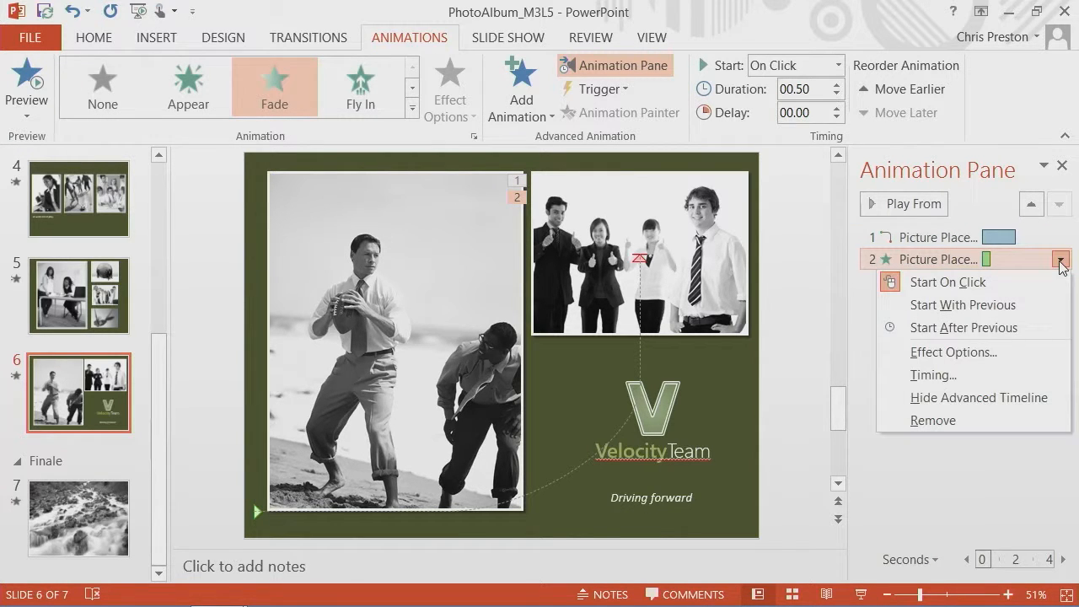
pyautogui.moveTo(963, 305)
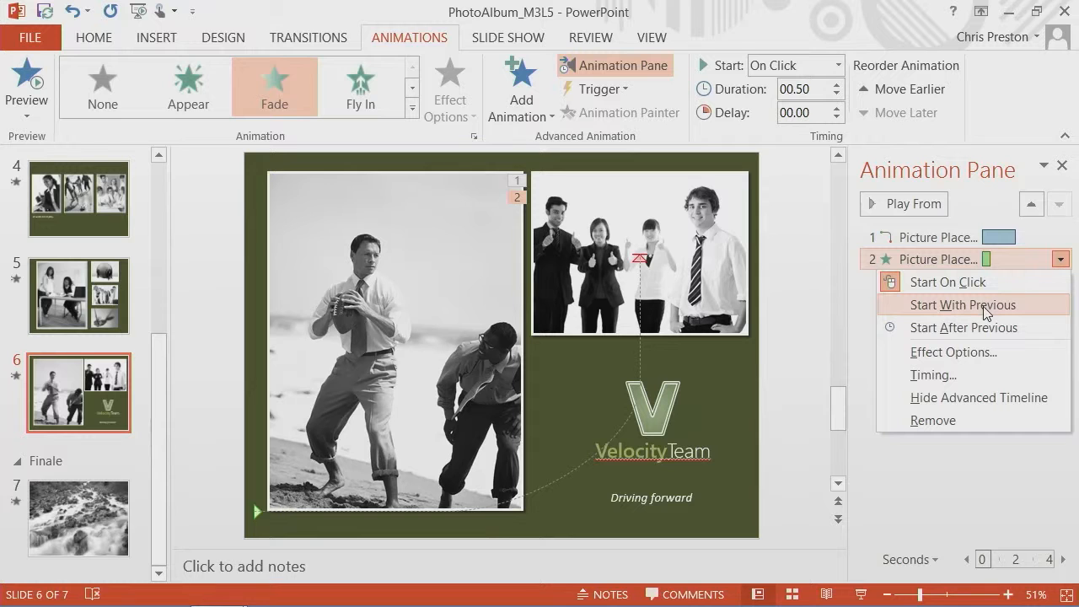
# Set the photo's Fade to Start With Previous and preview it alongside the Turns path
pyautogui.click(962, 305)
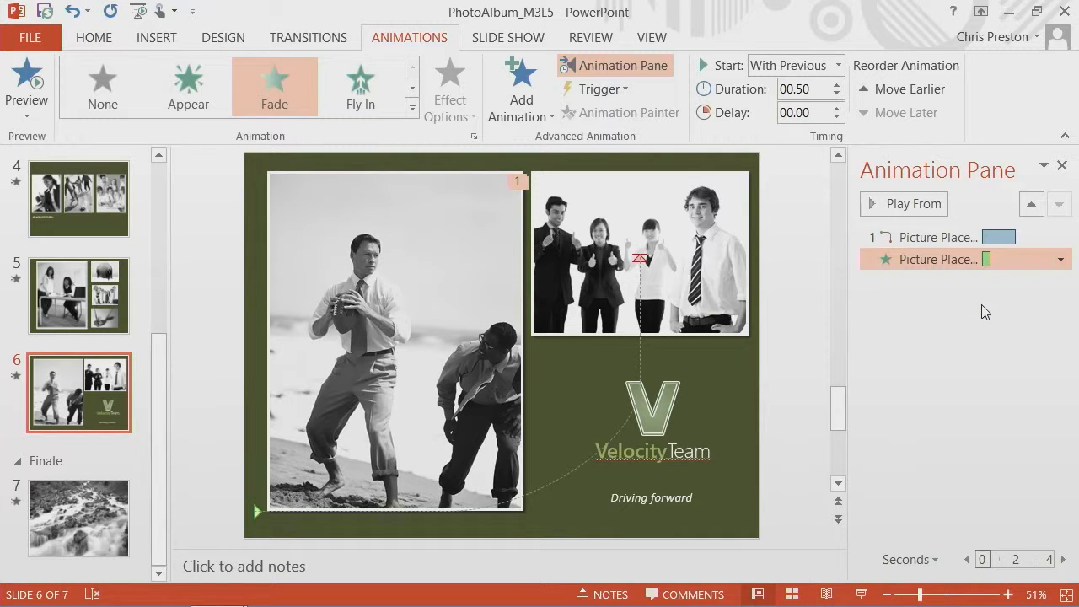
pyautogui.moveTo(933, 259)
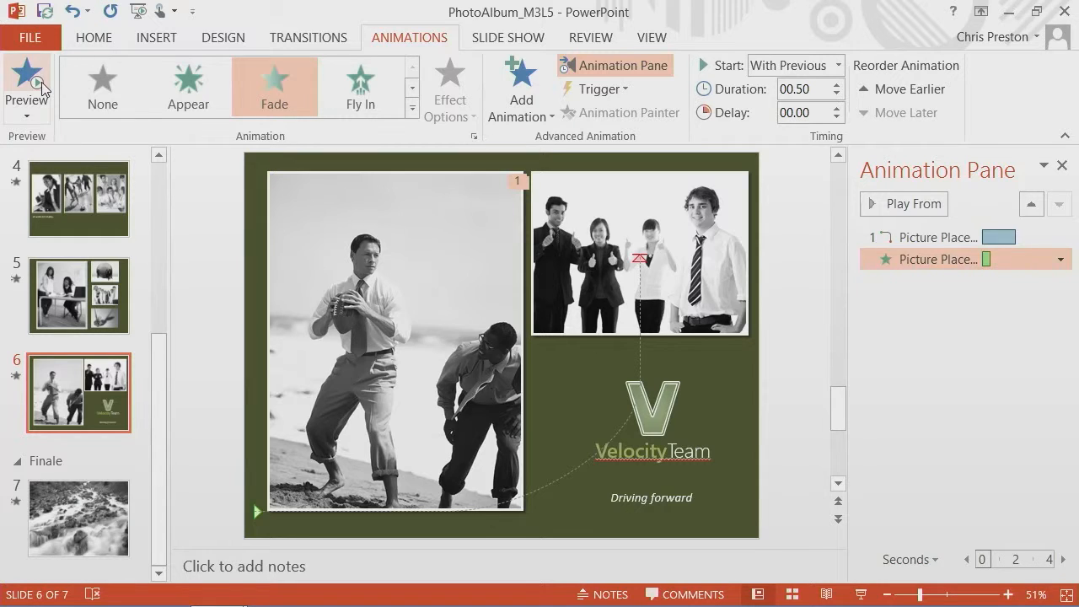
pyautogui.click(26, 80)
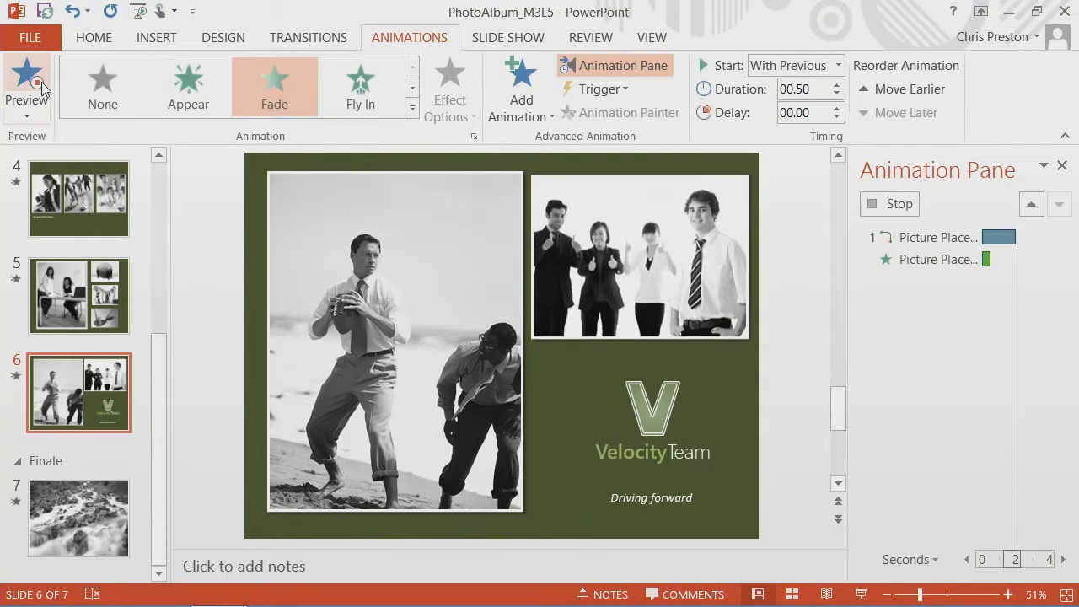
pyautogui.click(26, 80)
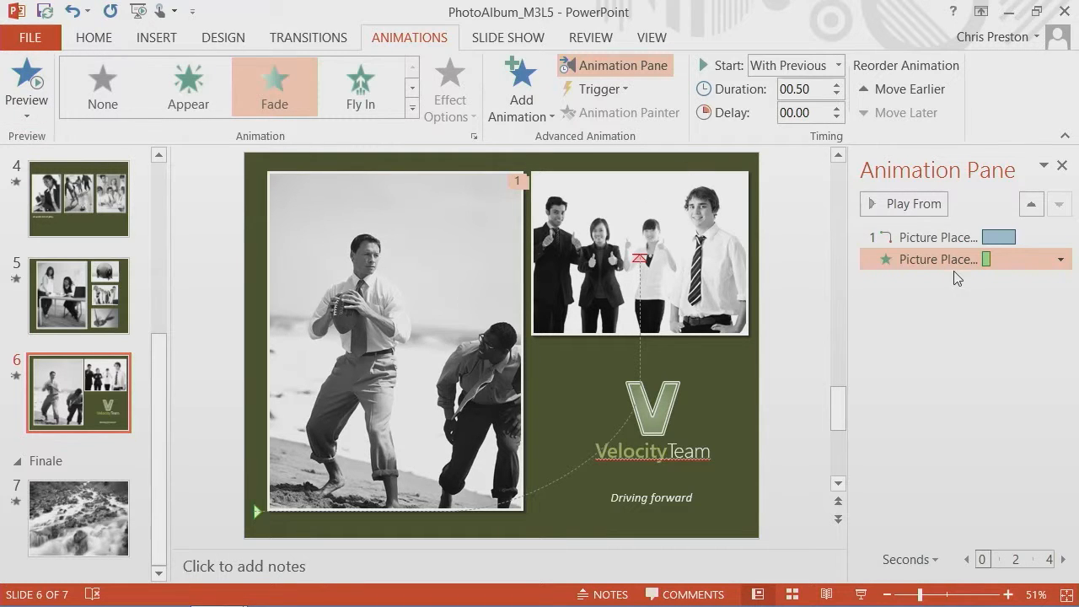
pyautogui.moveTo(957, 262)
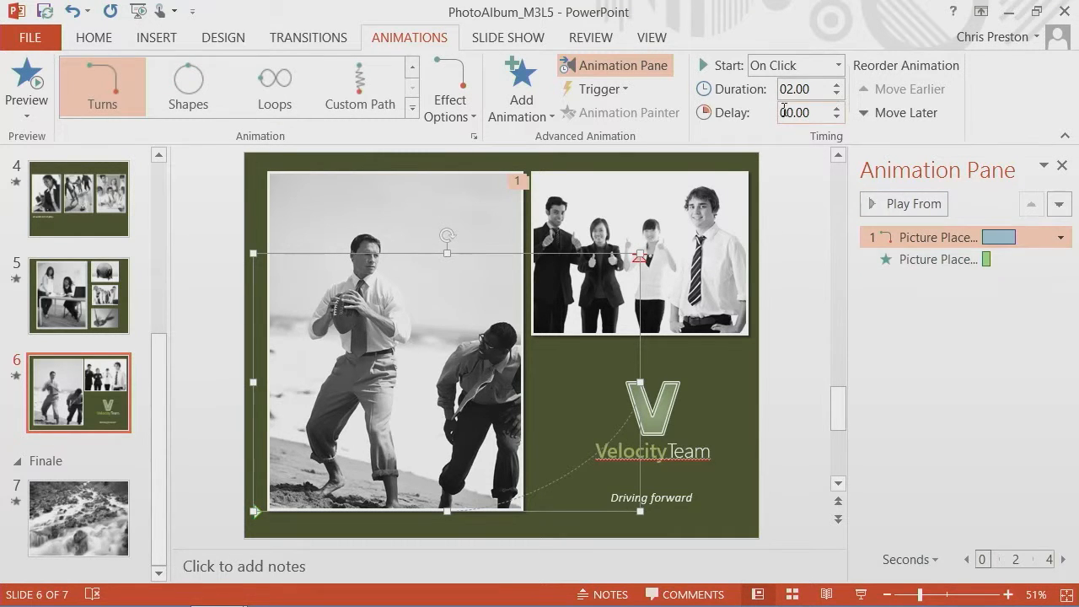
pyautogui.moveTo(797, 89)
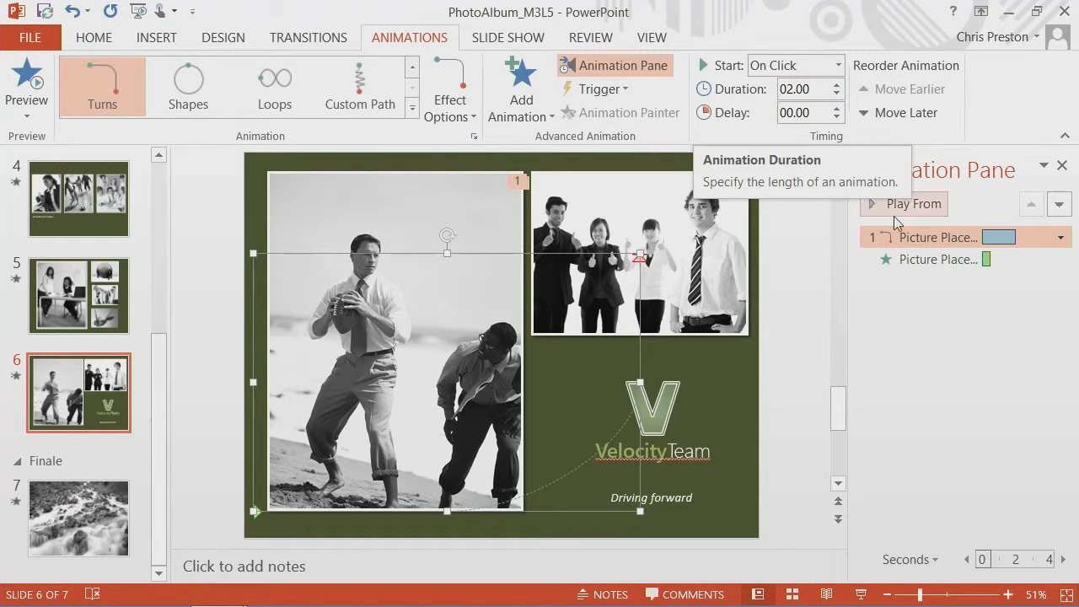
# Raise the photo Fade's duration to 02.00 seconds and preview both effects
pyautogui.click(939, 259)
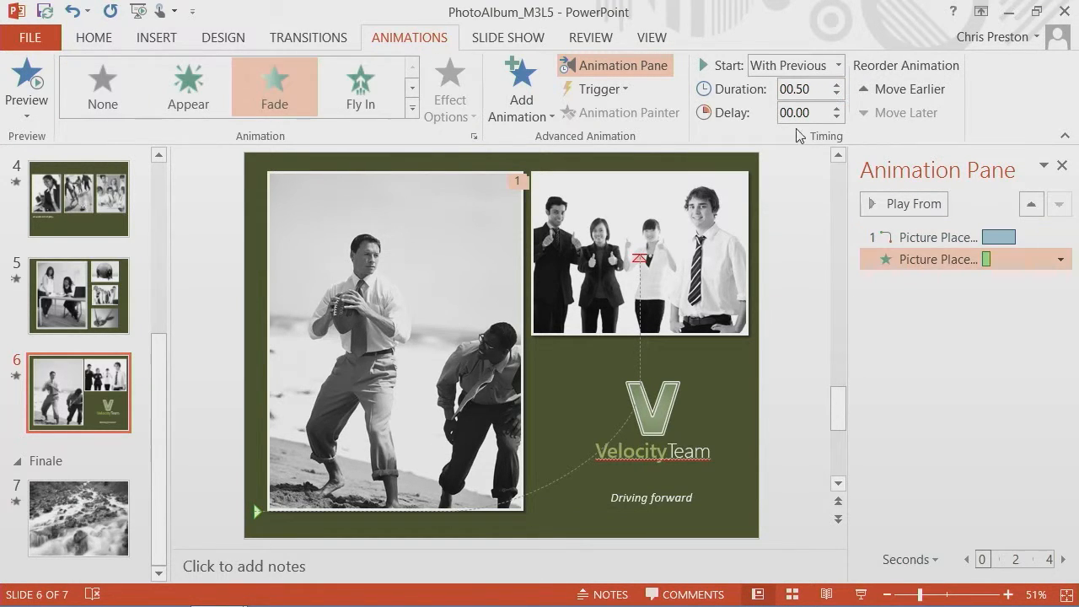
pyautogui.moveTo(802, 89)
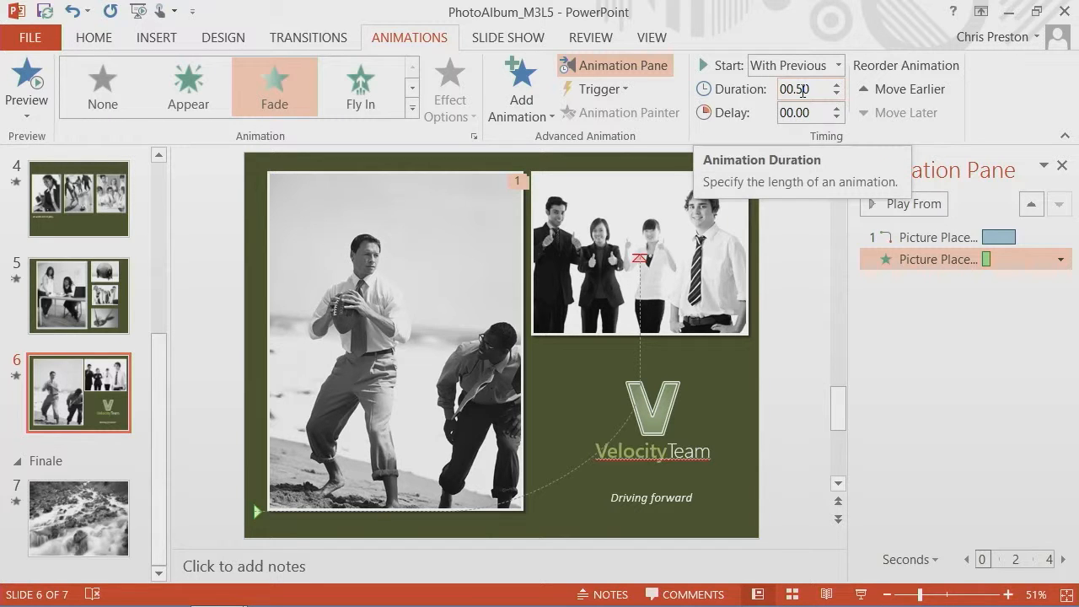
pyautogui.click(836, 83)
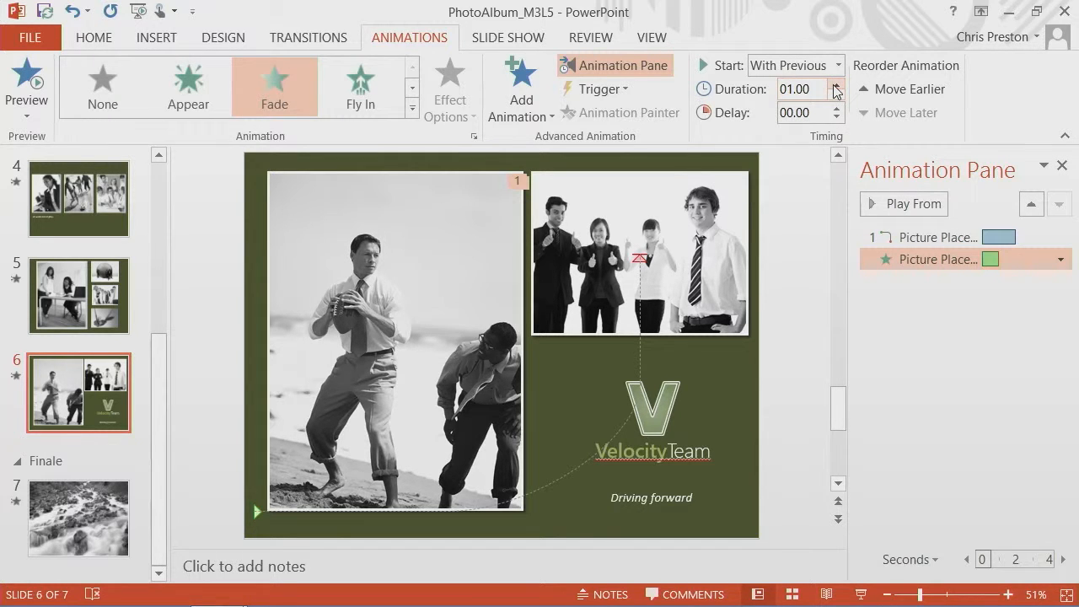
pyautogui.click(834, 83)
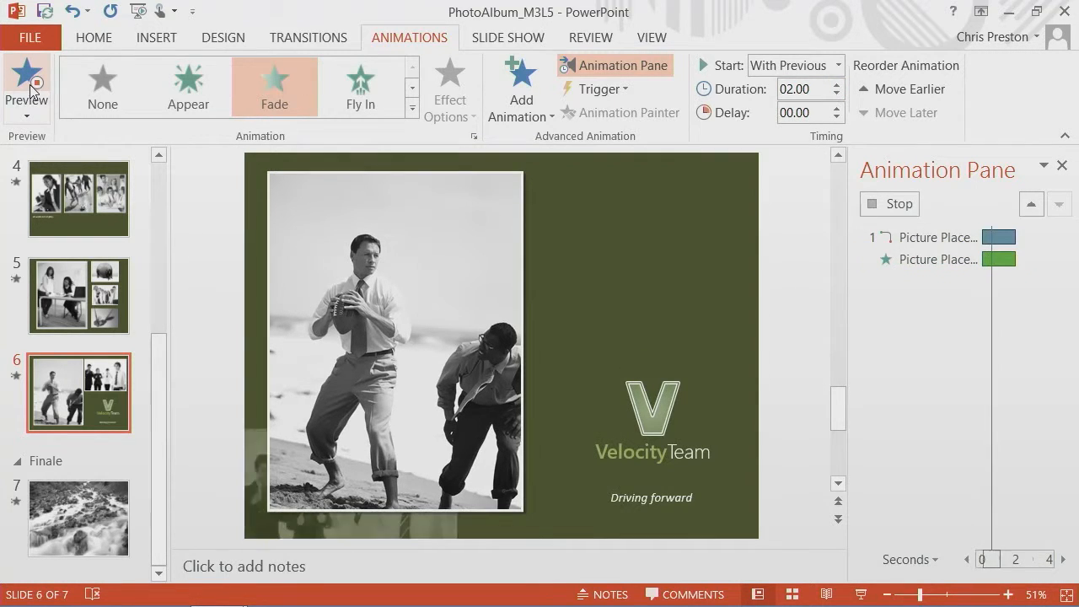
pyautogui.click(26, 80)
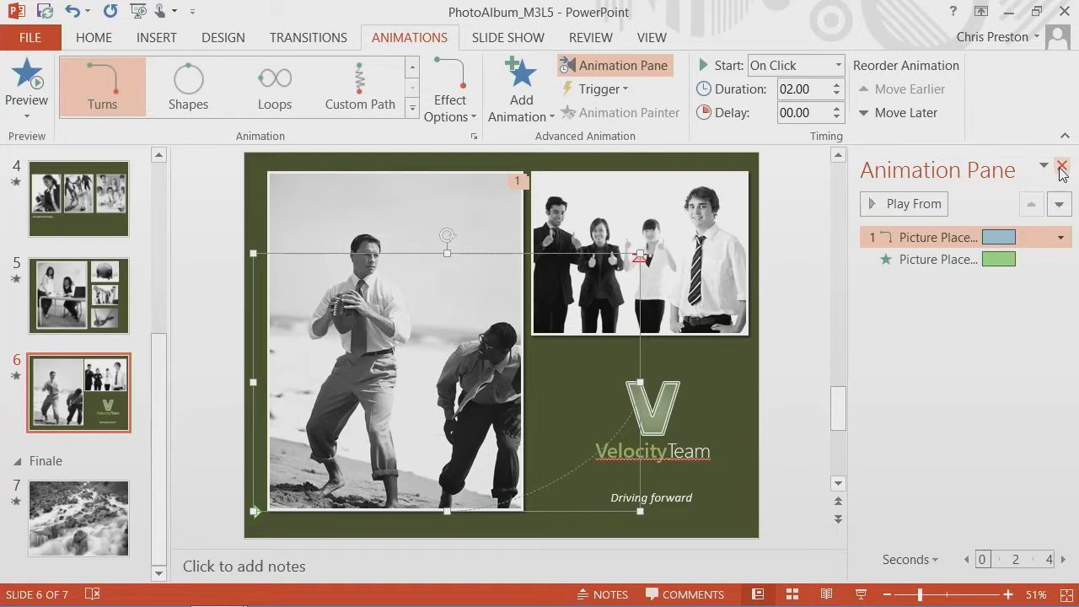
# Close the Animation Pane, drag a Turns path point into a sweeping curve, then preview
pyautogui.click(1062, 165)
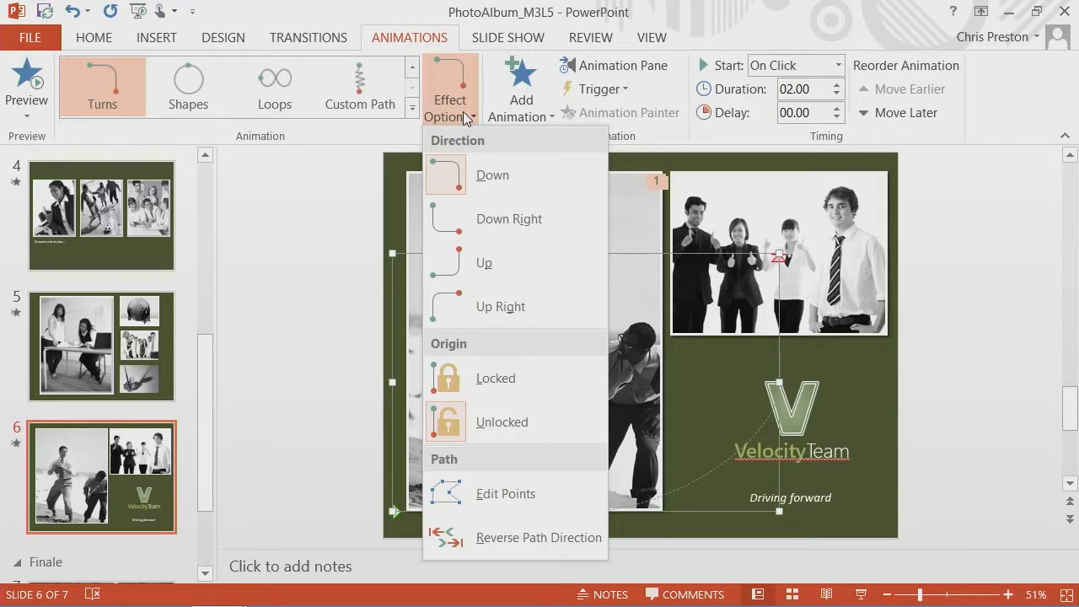
pyautogui.moveTo(506, 493)
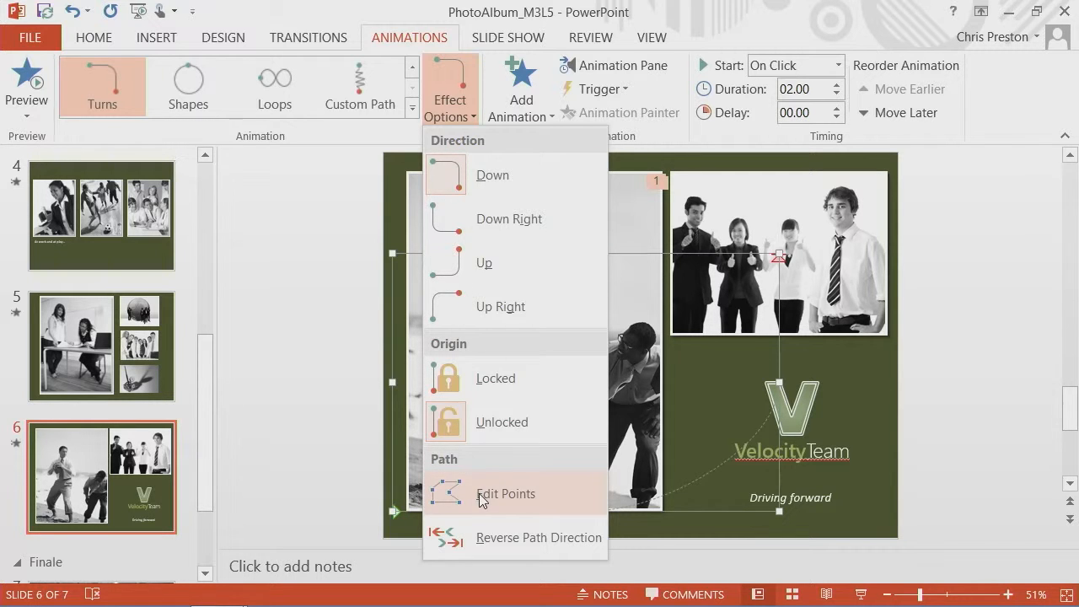
pyautogui.click(506, 493)
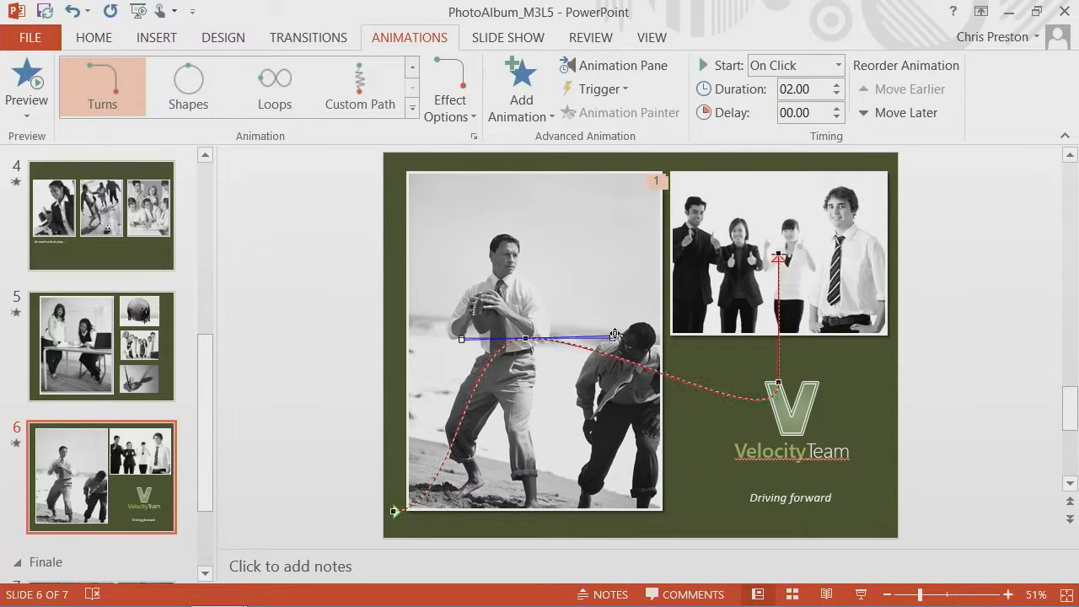
pyautogui.moveTo(616, 336); pyautogui.dragTo(610, 262)
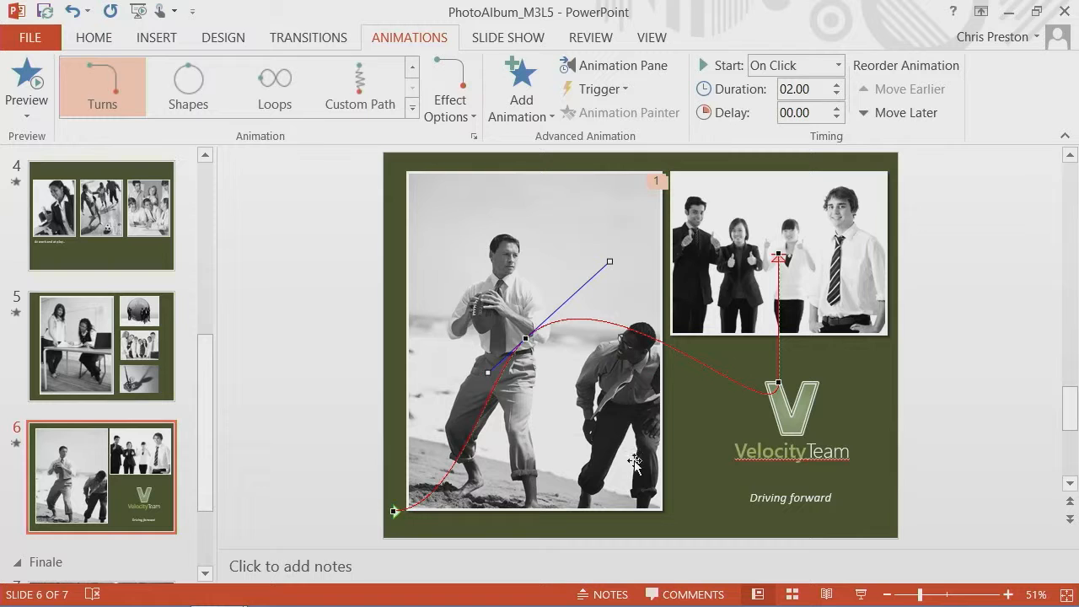
pyautogui.moveTo(730, 432)
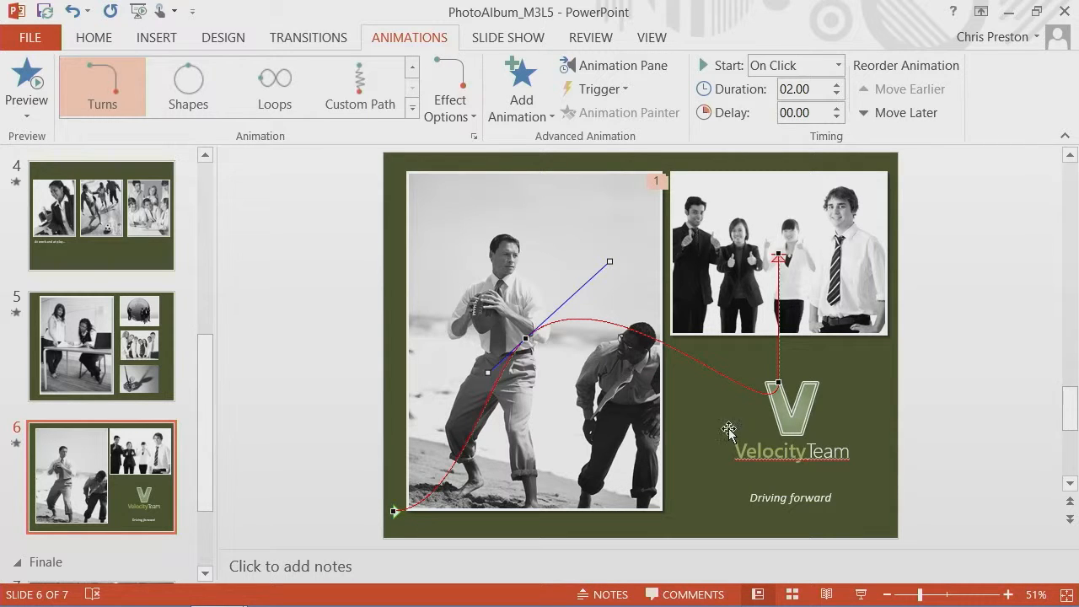
pyautogui.click(27, 84)
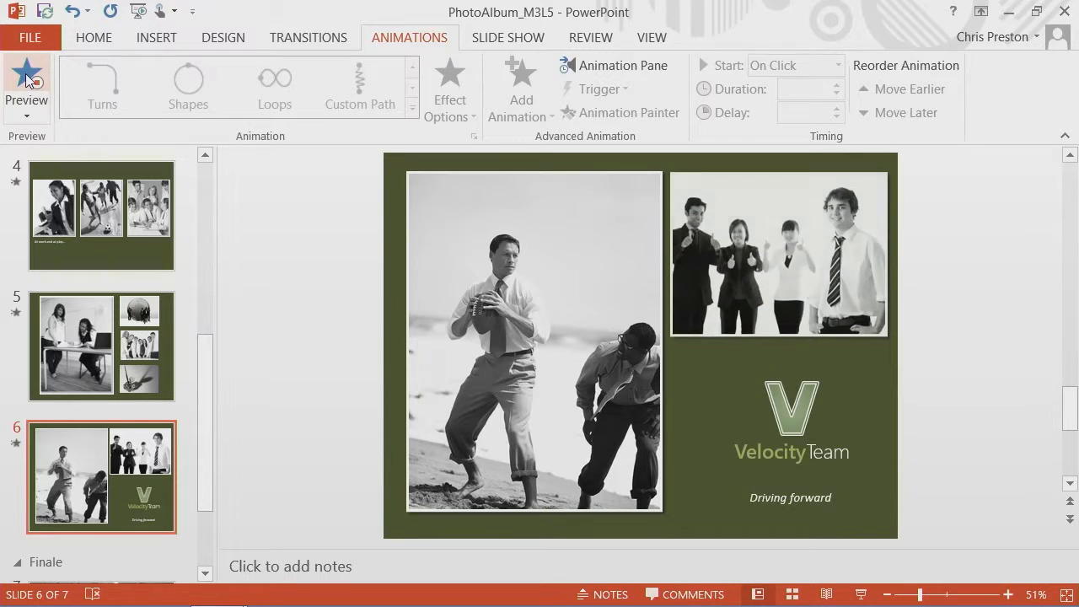
pyautogui.click(26, 76)
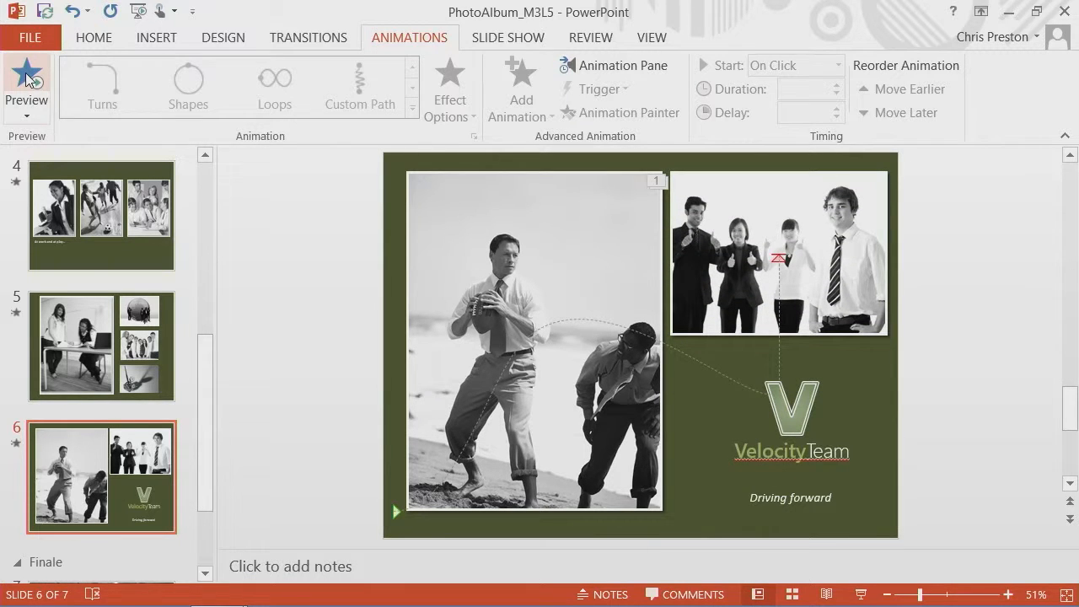